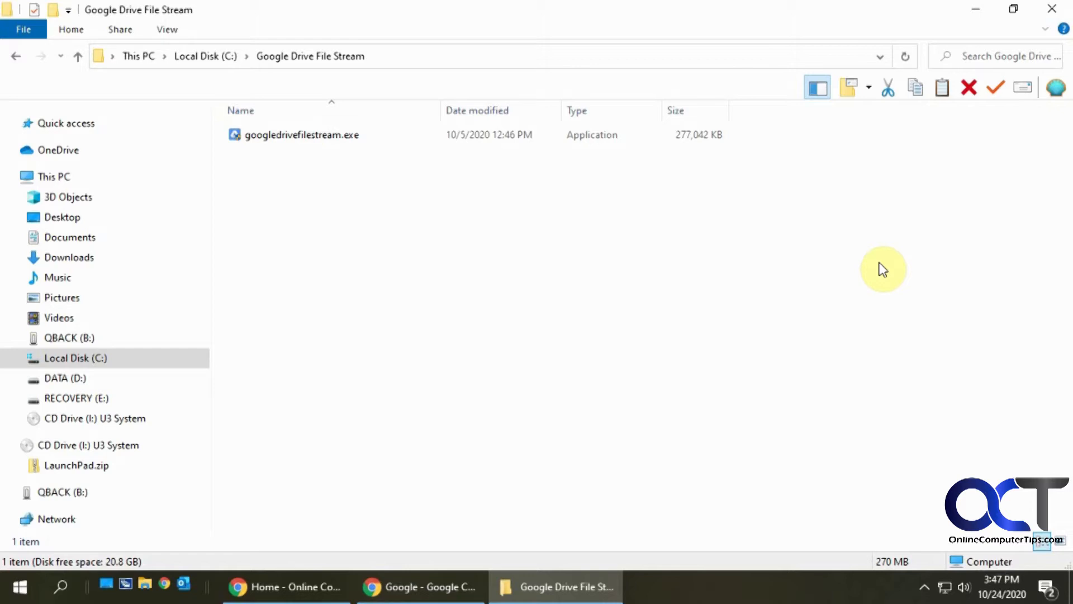
mouse_move(680, 329)
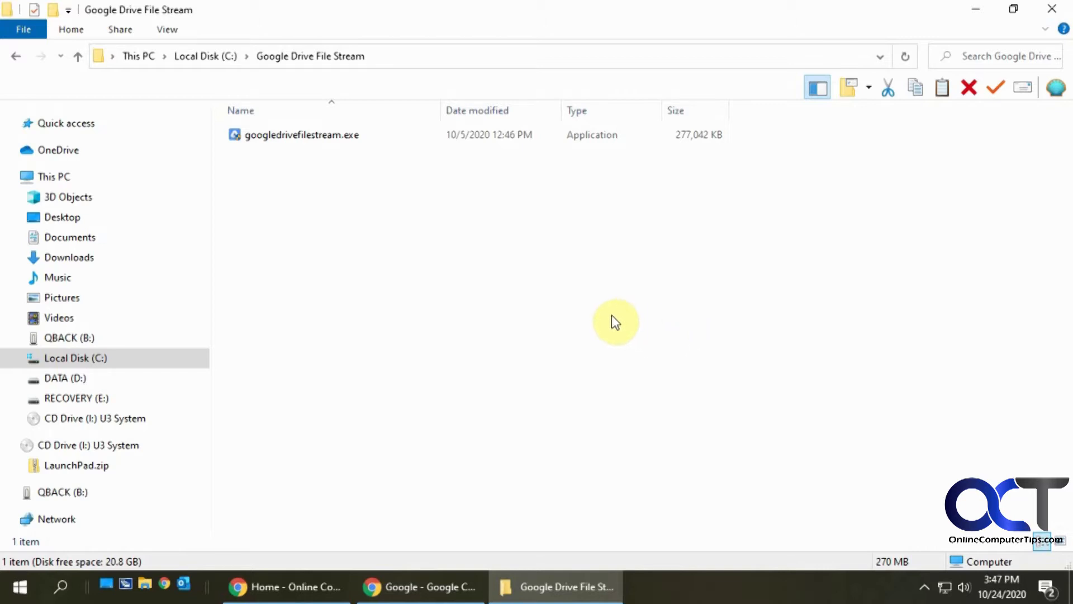
mouse_move(615, 322)
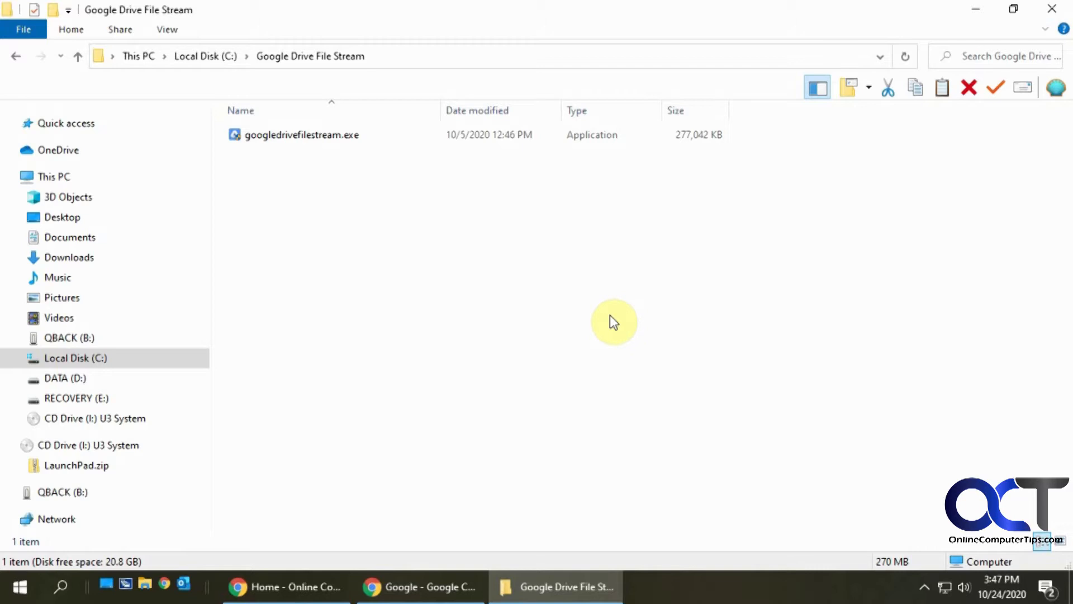
mouse_move(326, 165)
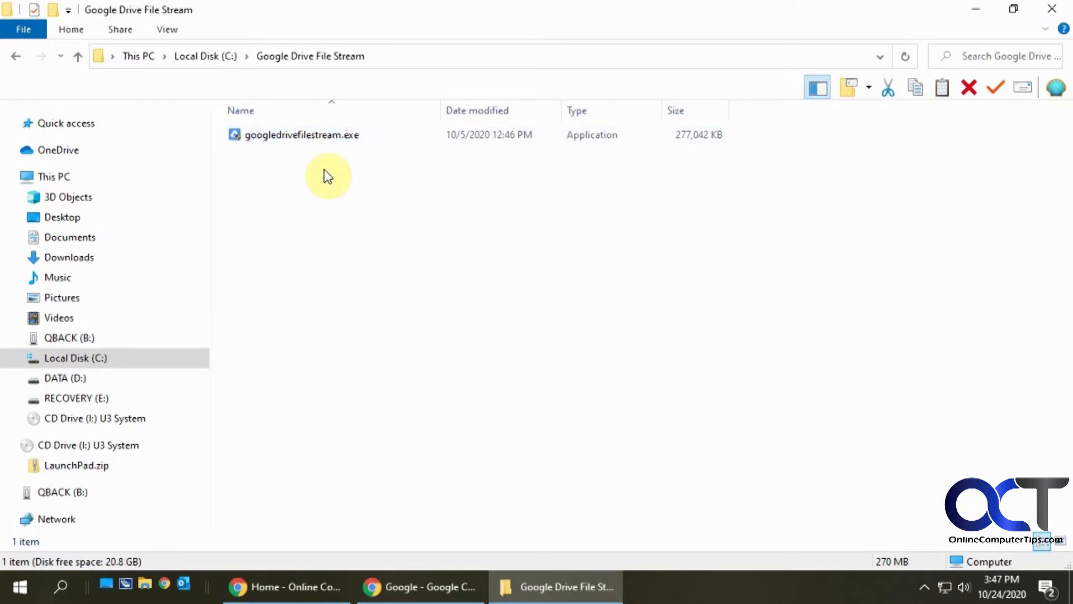
mouse_move(387, 274)
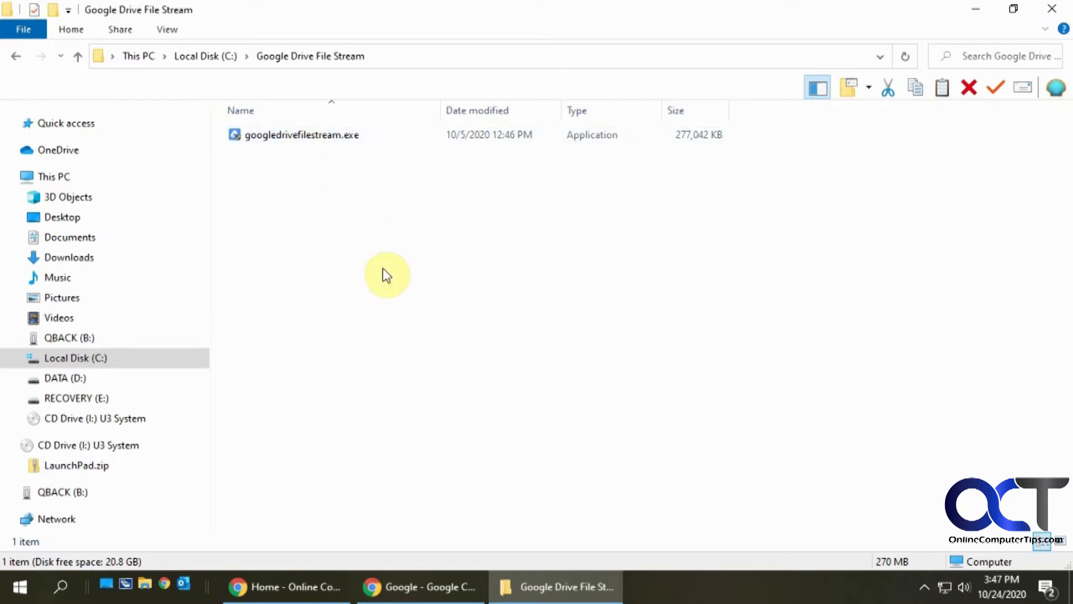
Launch the googledrivefilestream.exe installer from the folder.
left_click(300, 135)
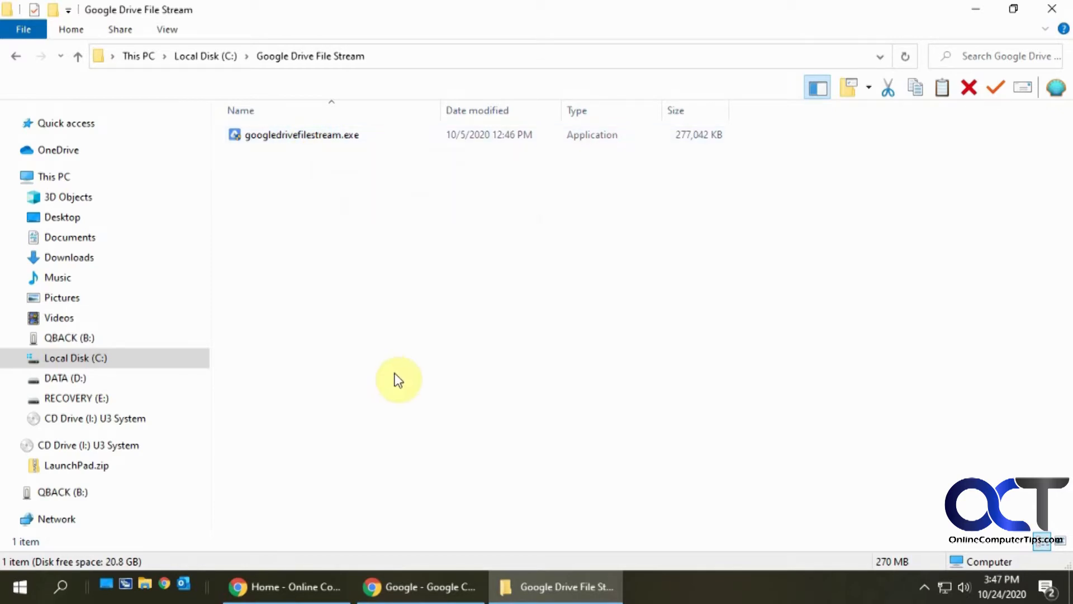
left_click(301, 135)
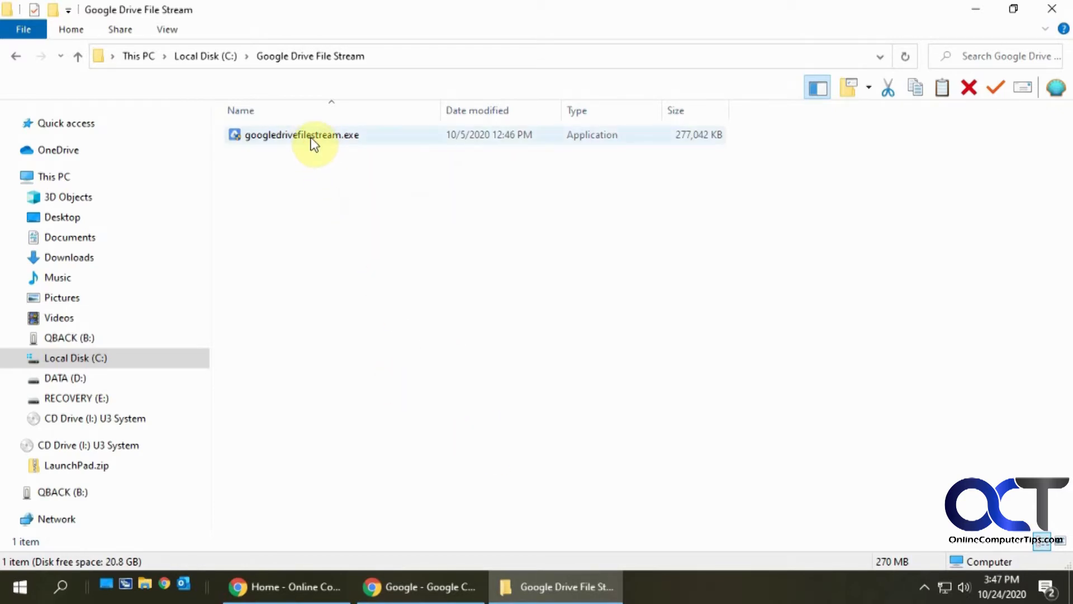
left_click(301, 136)
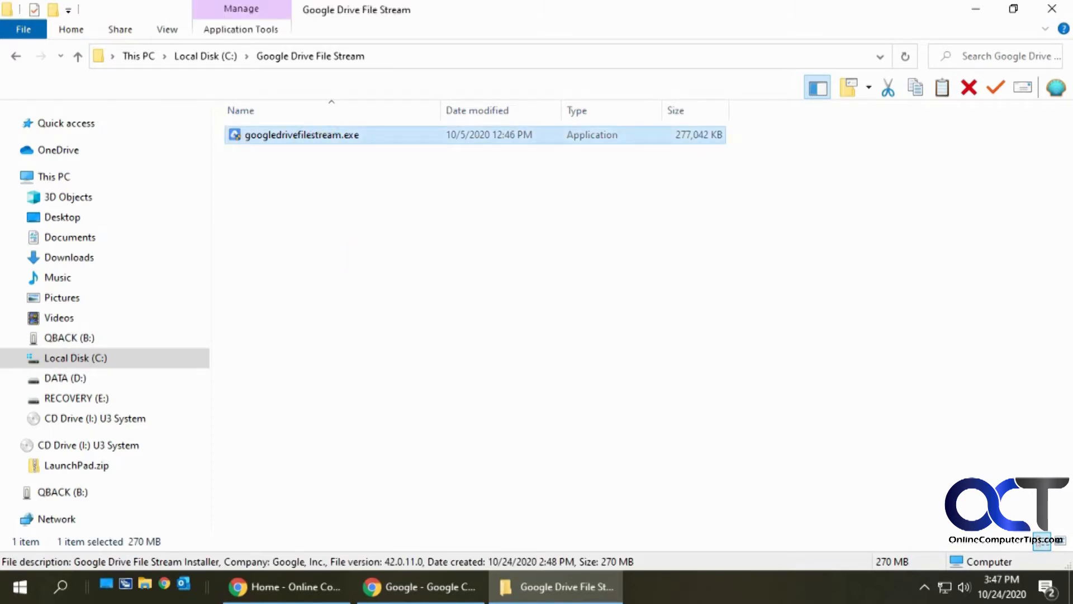
double_click(300, 134)
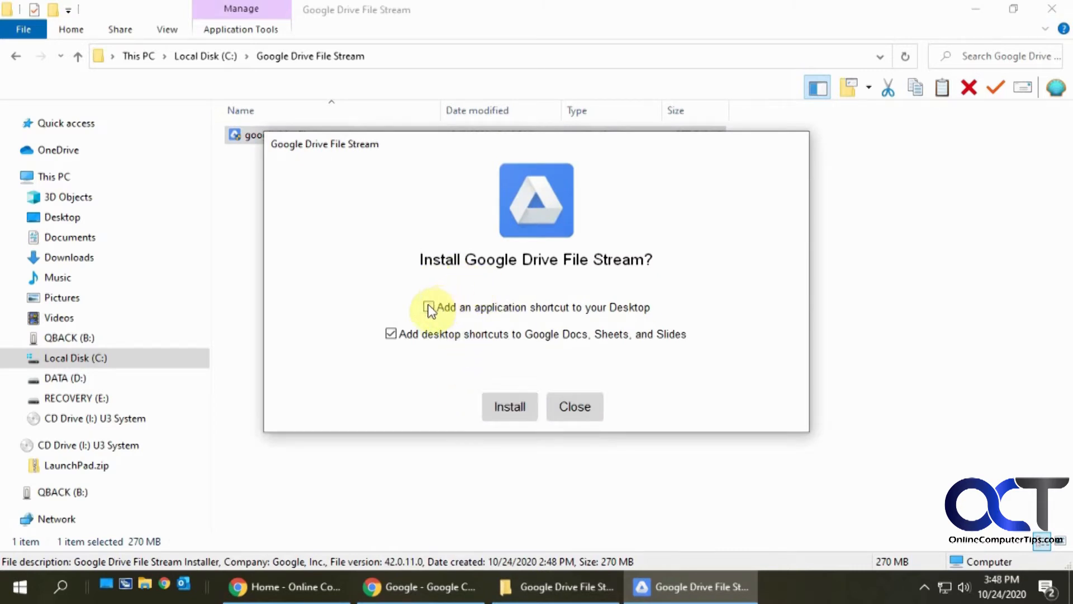
Install Drive File Stream with the desktop shortcut option ticked and close the finished installer.
left_click(429, 307)
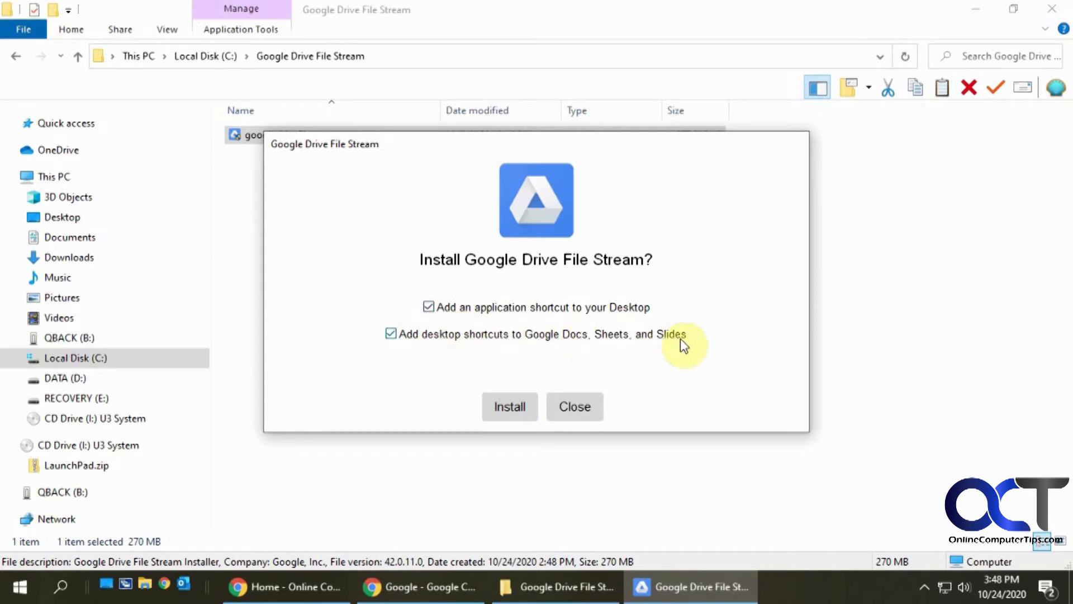
left_click(509, 406)
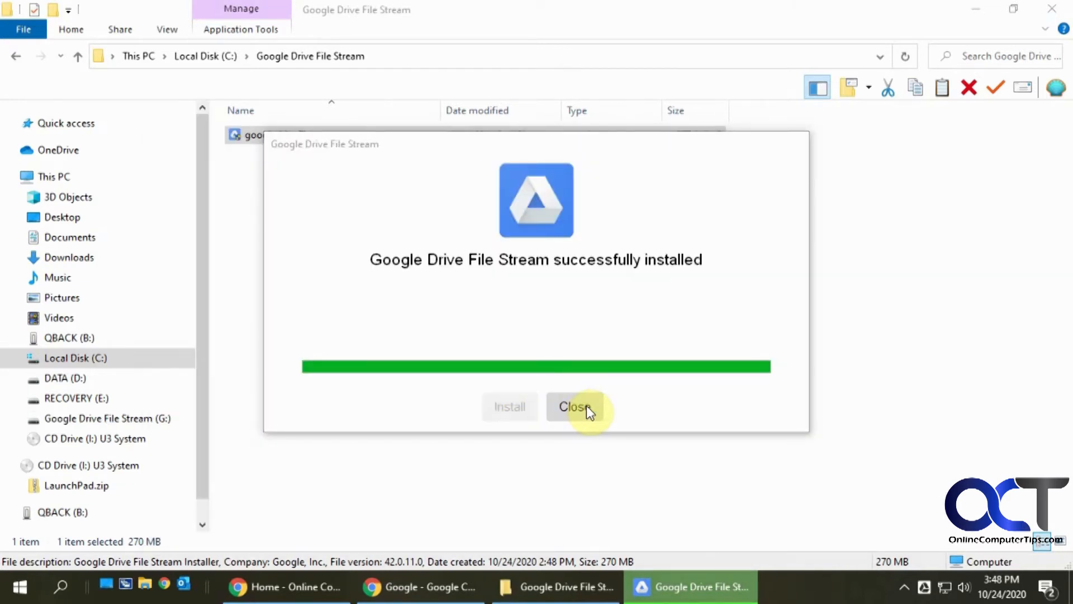
left_click(573, 407)
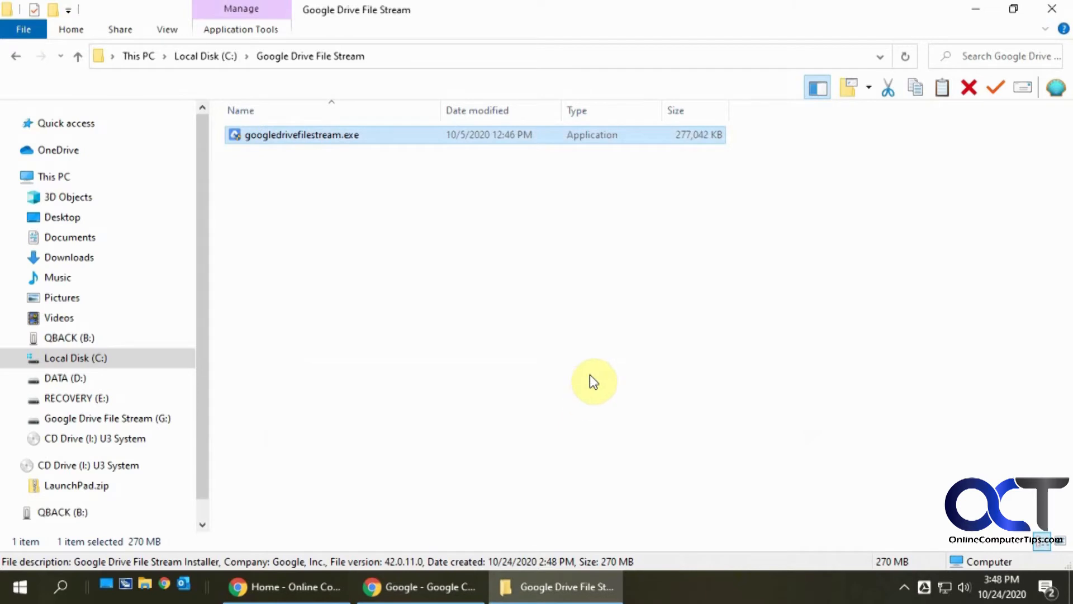
Browse into My Drive on the new Google Drive File Stream (G:) drive.
left_click(529, 376)
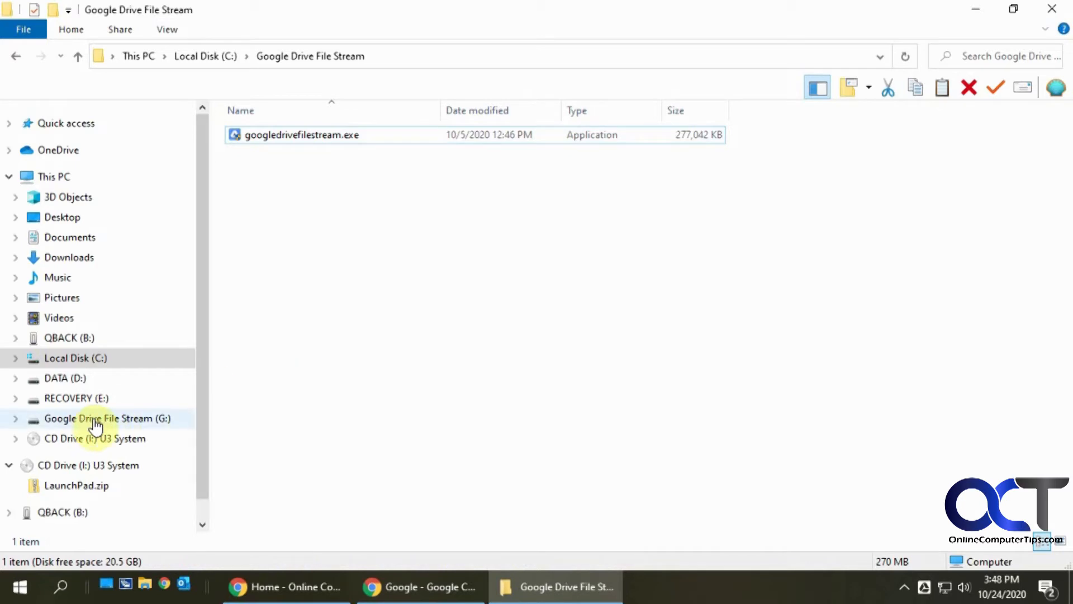
mouse_move(82, 423)
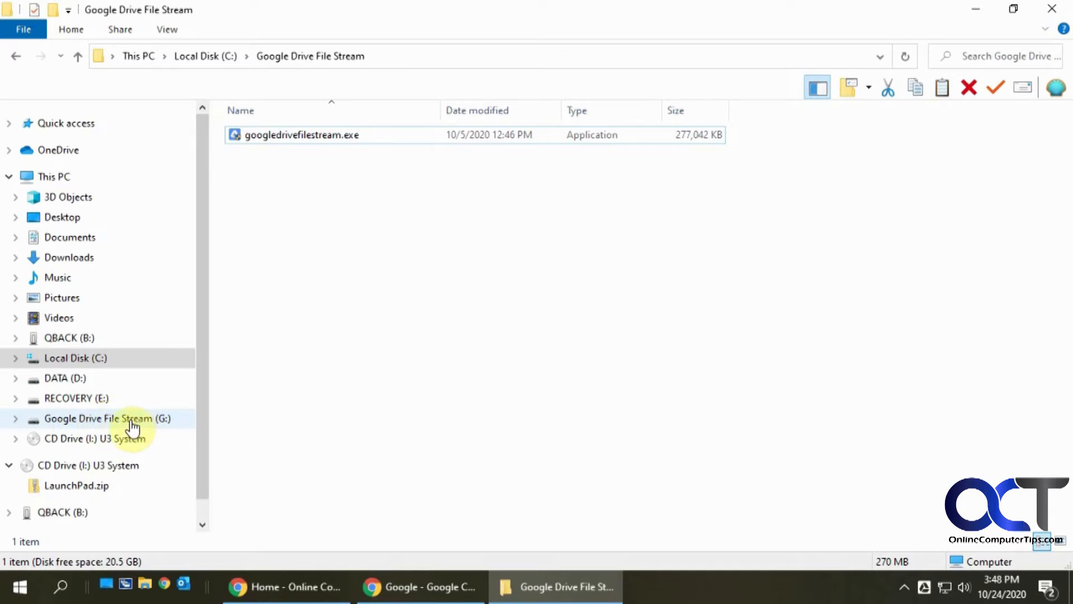
mouse_move(99, 422)
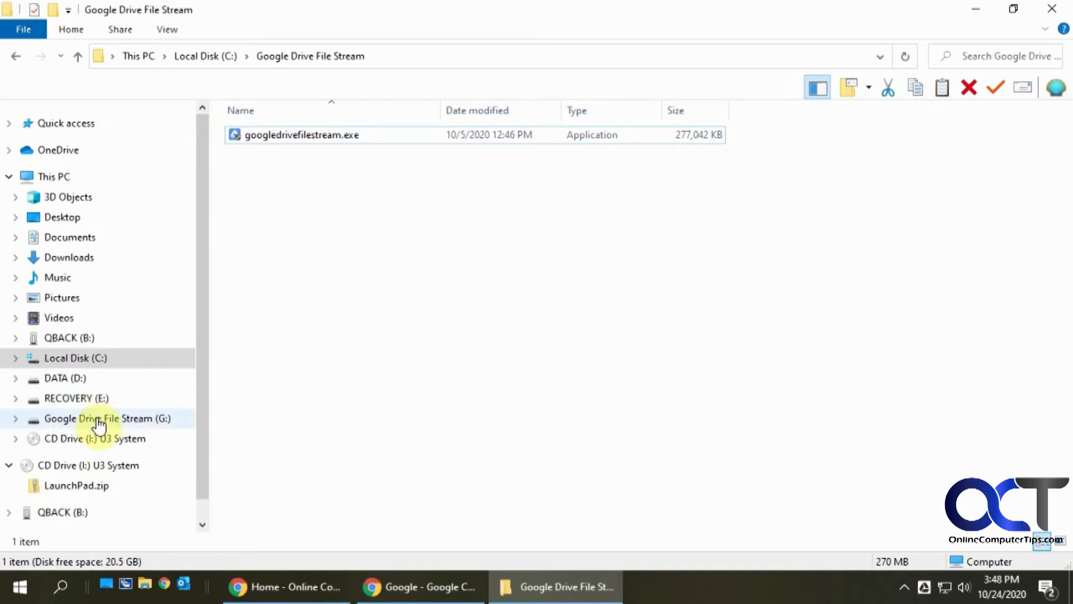
mouse_move(115, 425)
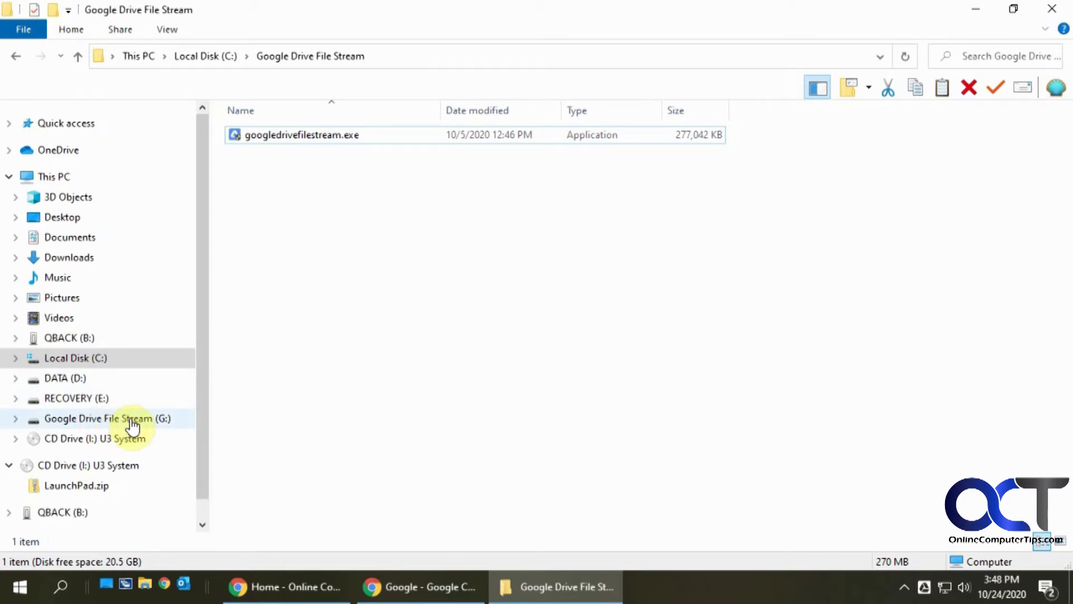
mouse_move(140, 425)
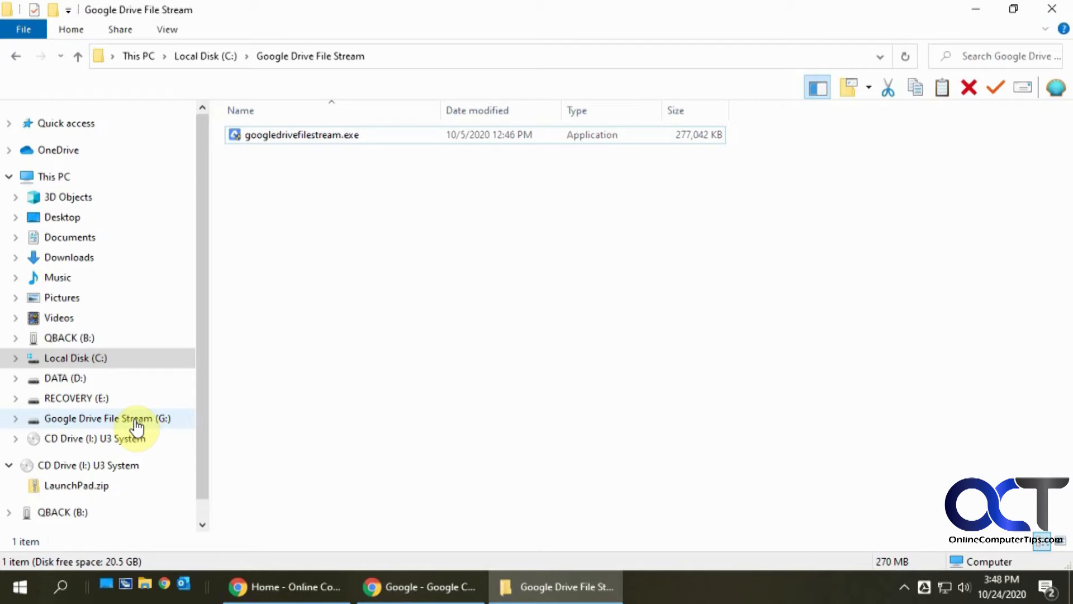
left_click(107, 419)
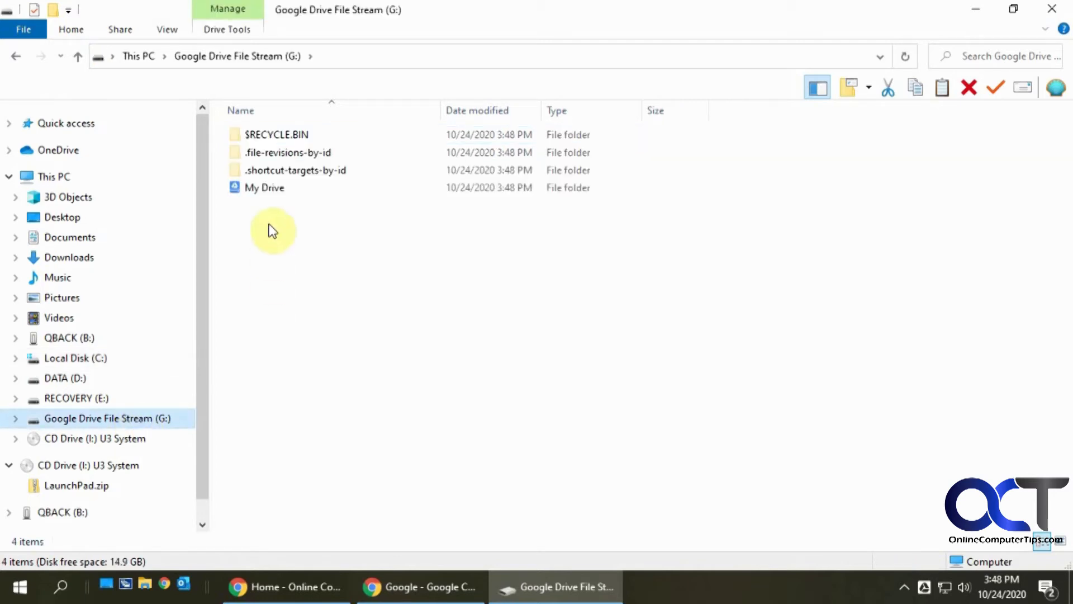
left_click(264, 188)
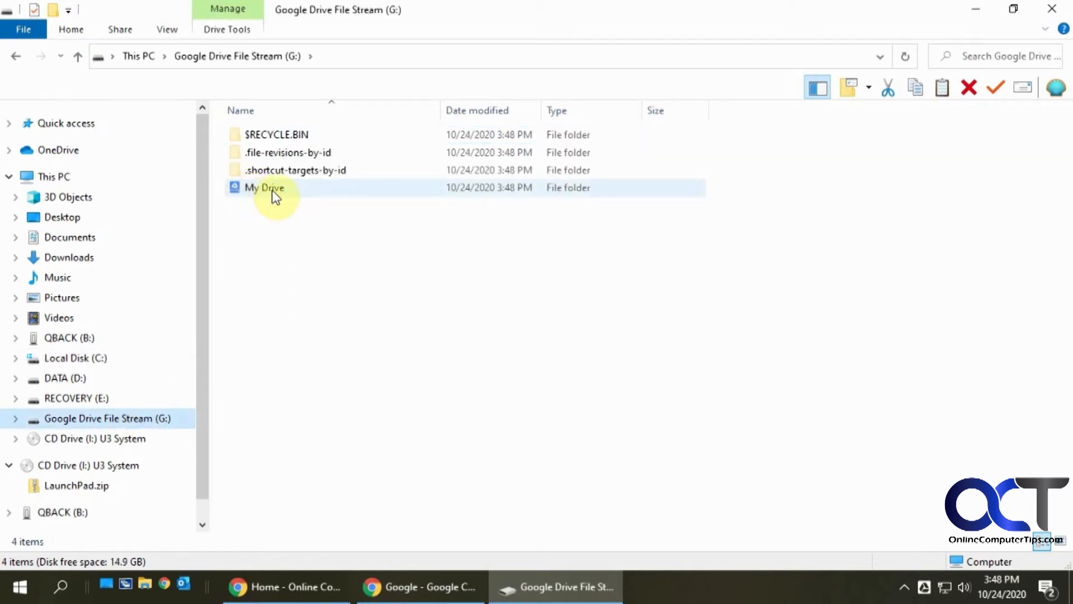
double_click(265, 188)
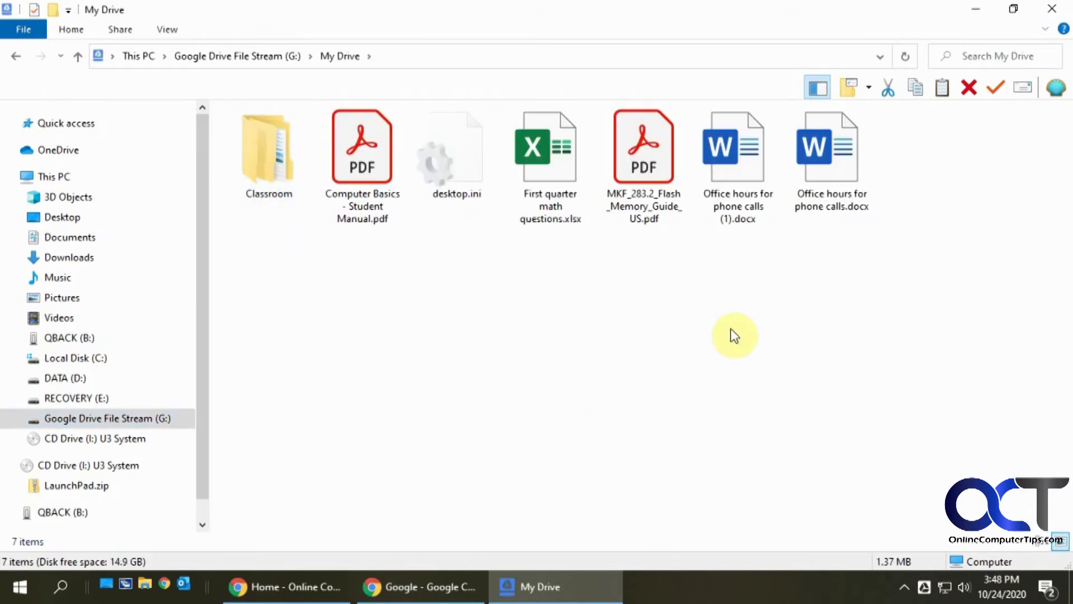
mouse_move(445, 587)
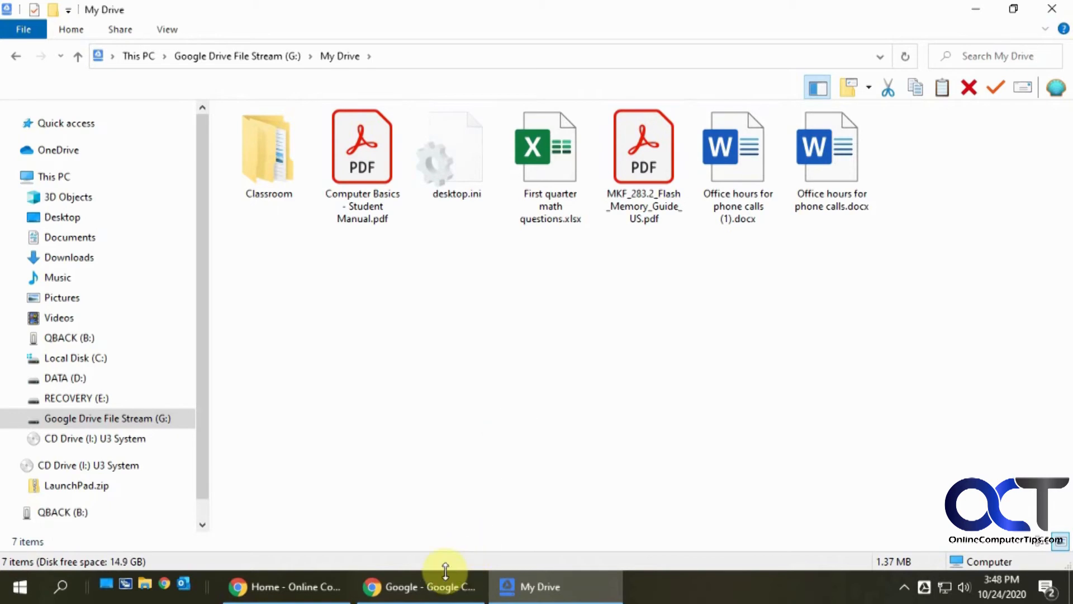
Bring up web Google Drive's My Drive in Chrome via the Google apps grid, then return to the G: window.
left_click(420, 587)
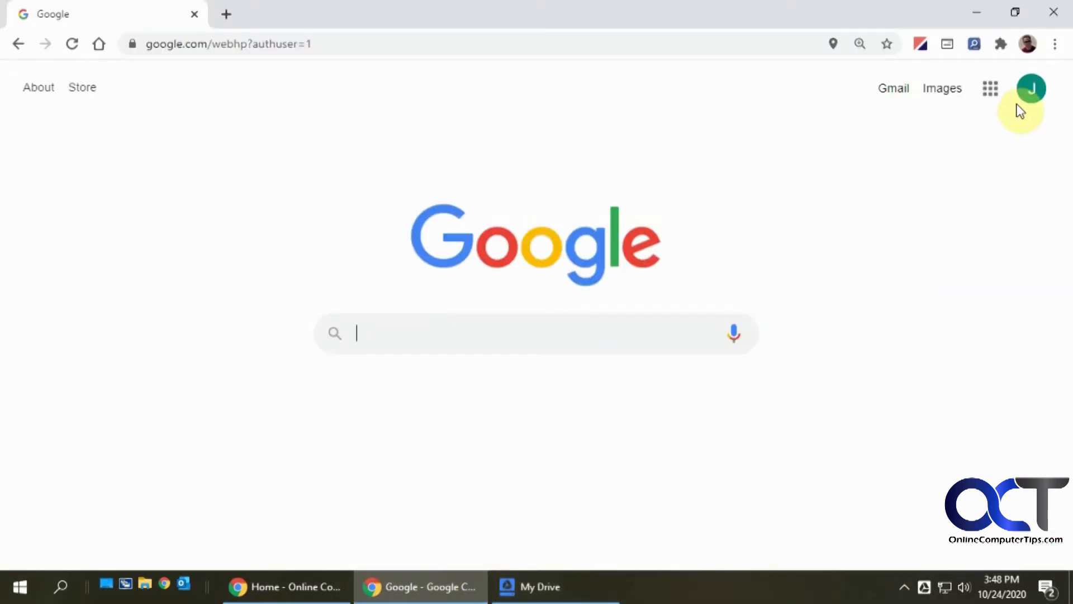
mouse_move(587, 240)
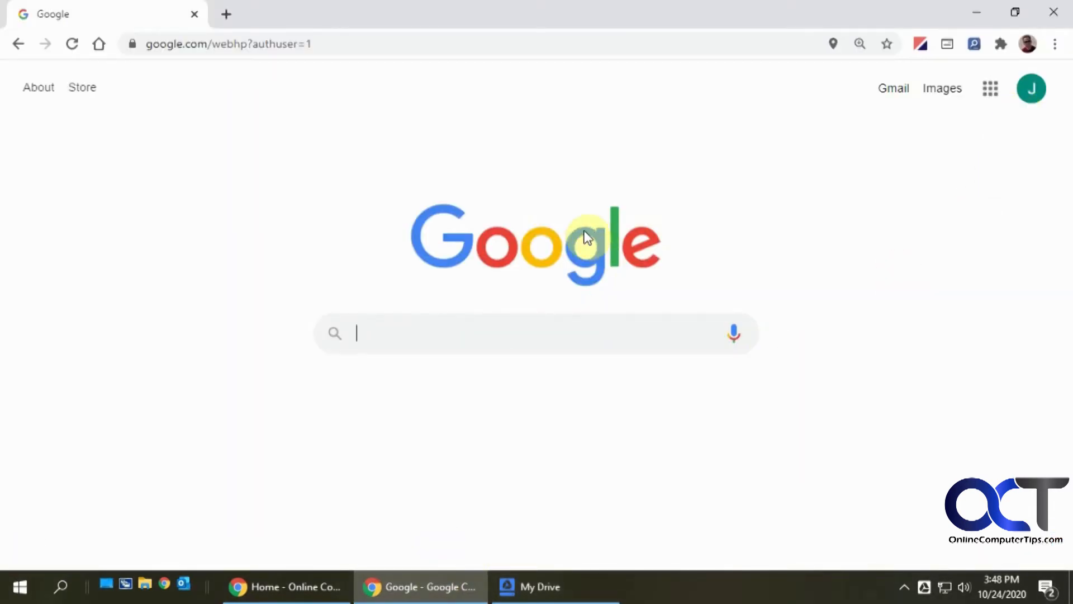
left_click(989, 89)
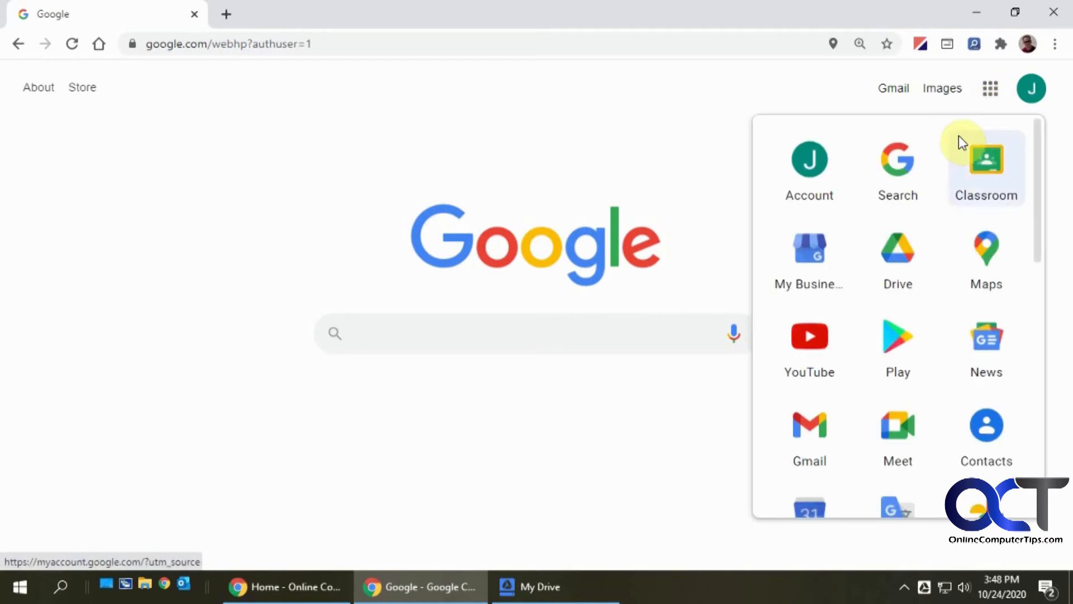
left_click(898, 246)
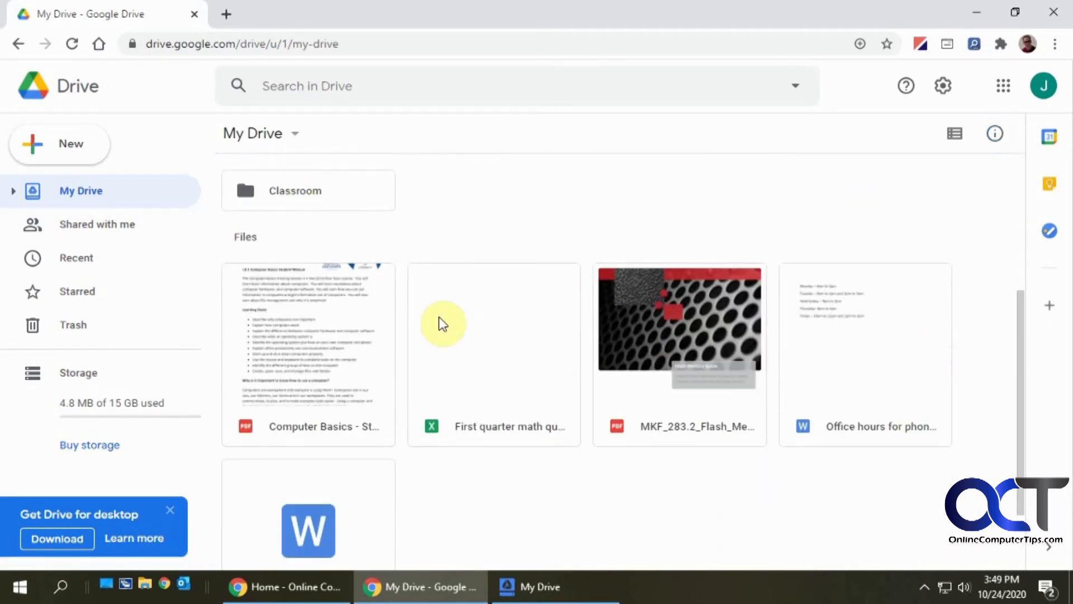
mouse_move(613, 436)
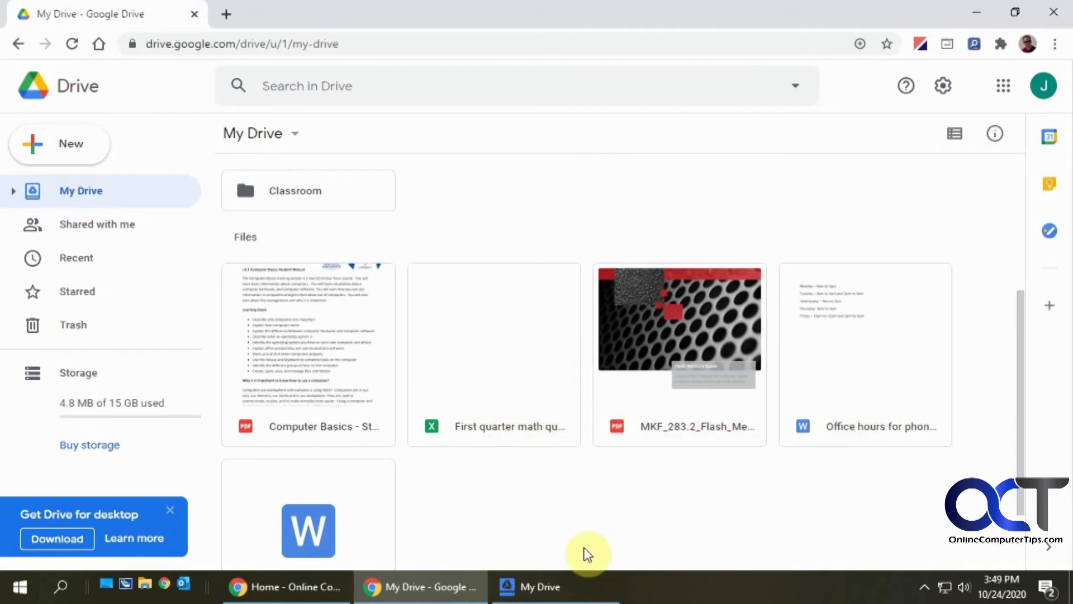
left_click(538, 587)
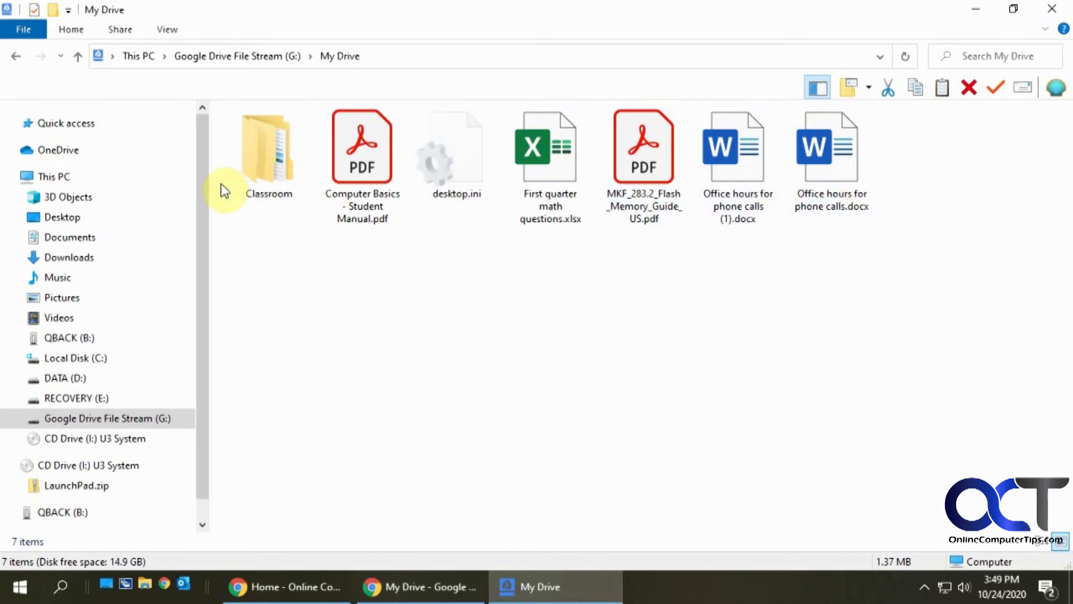
mouse_move(621, 391)
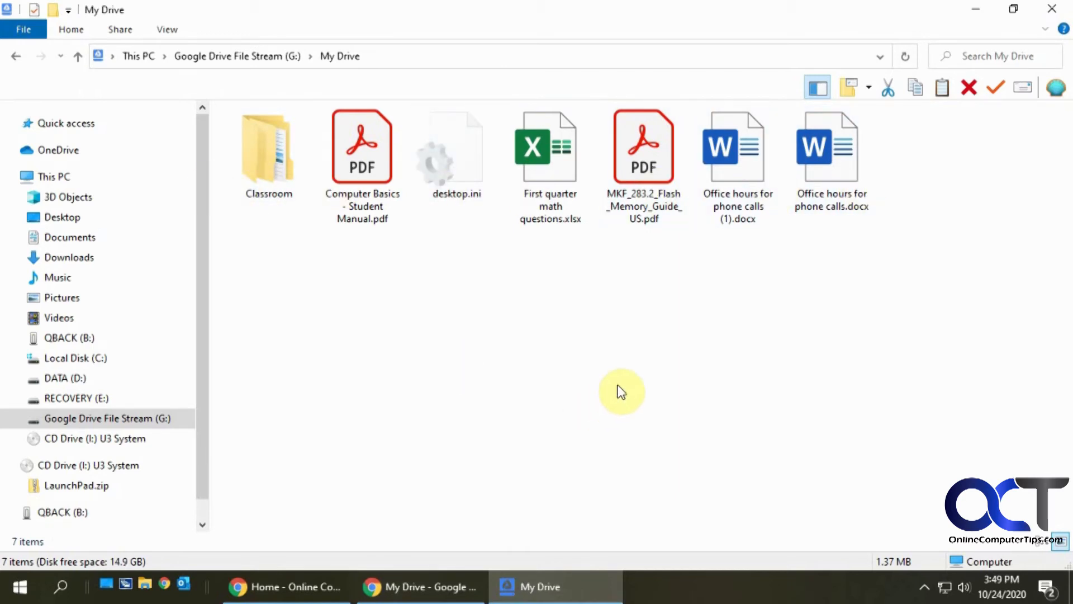
Create a new Microsoft Word document named New Doc in G:\My Drive.
right_click(620, 391)
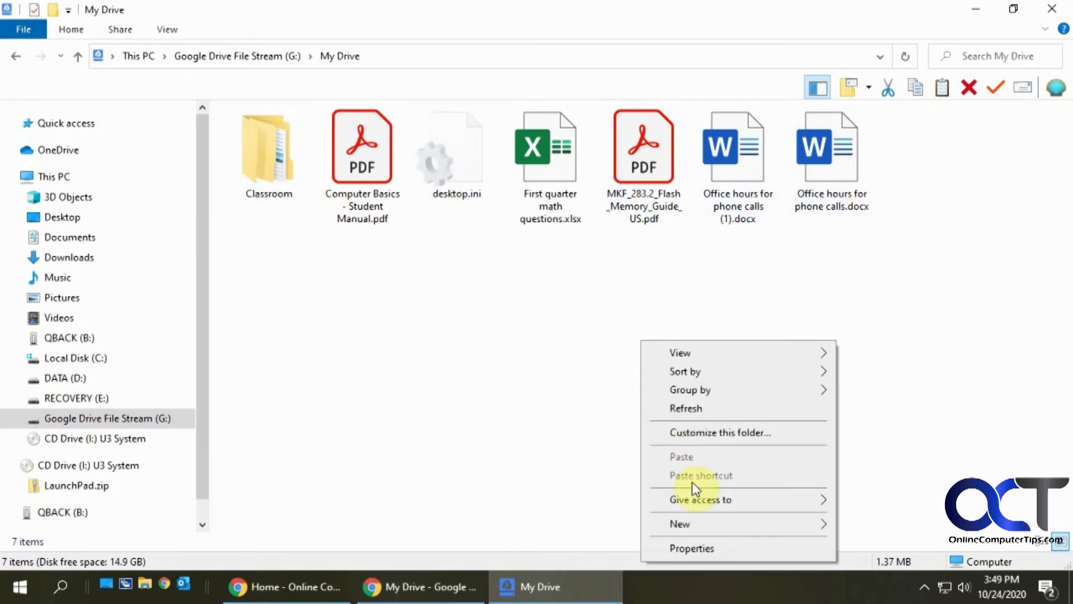
left_click(679, 523)
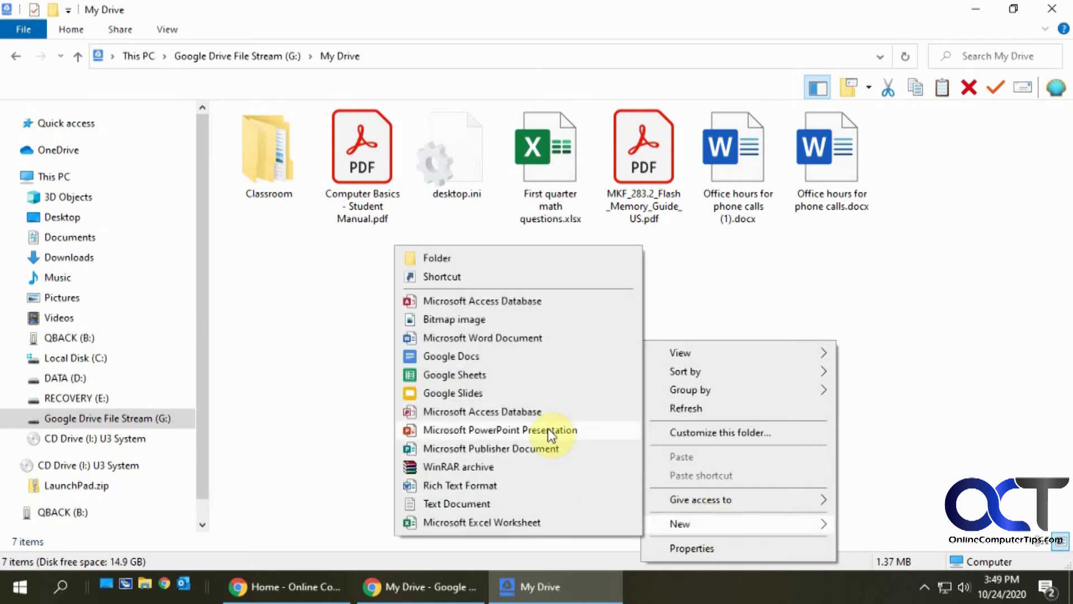
left_click(483, 338)
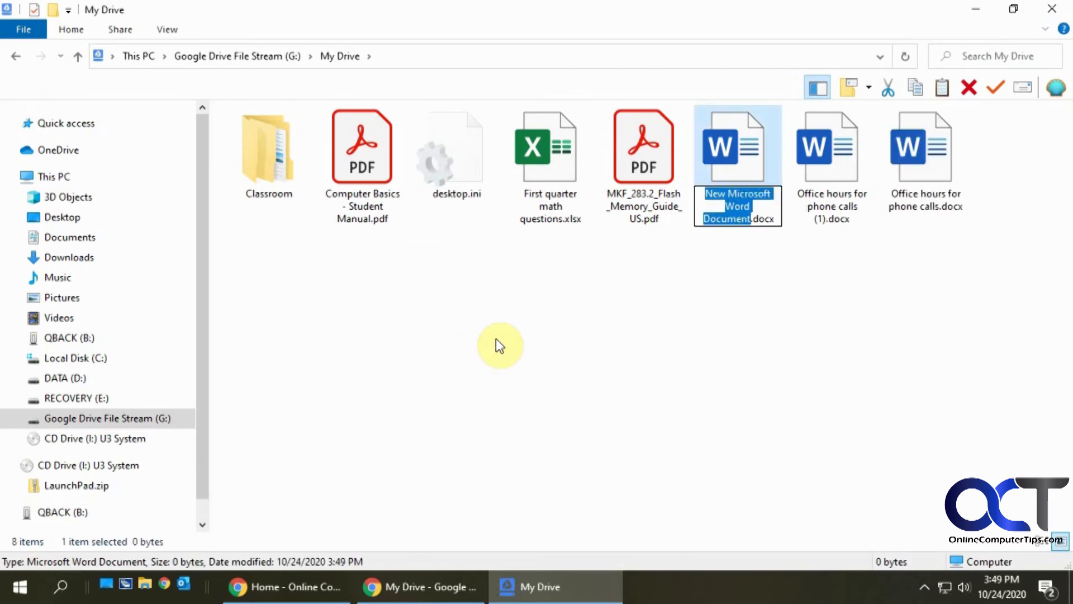
type("Ne")
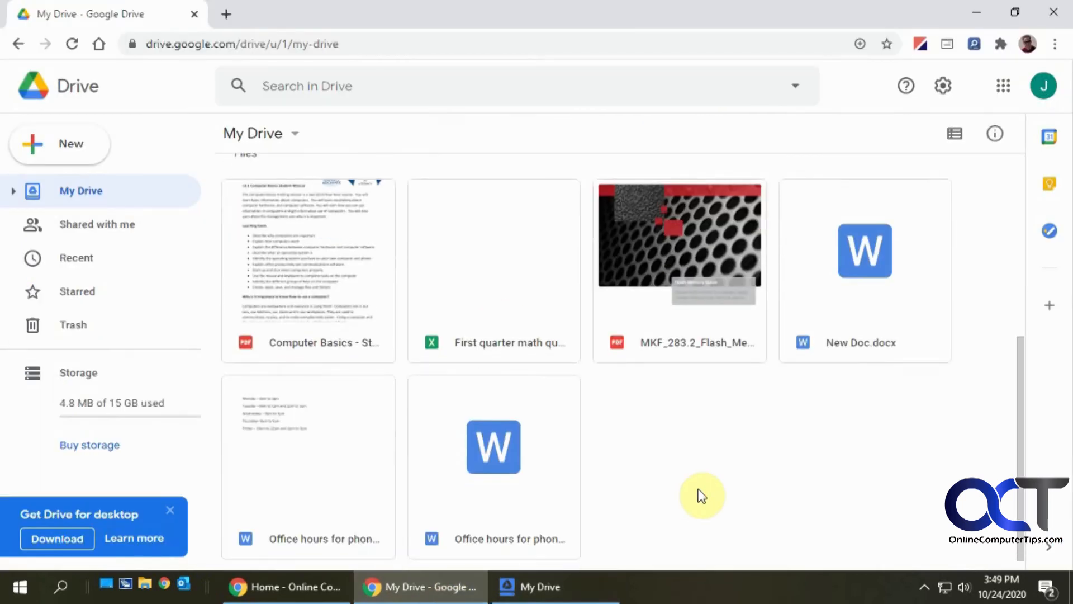
scroll("down", 3)
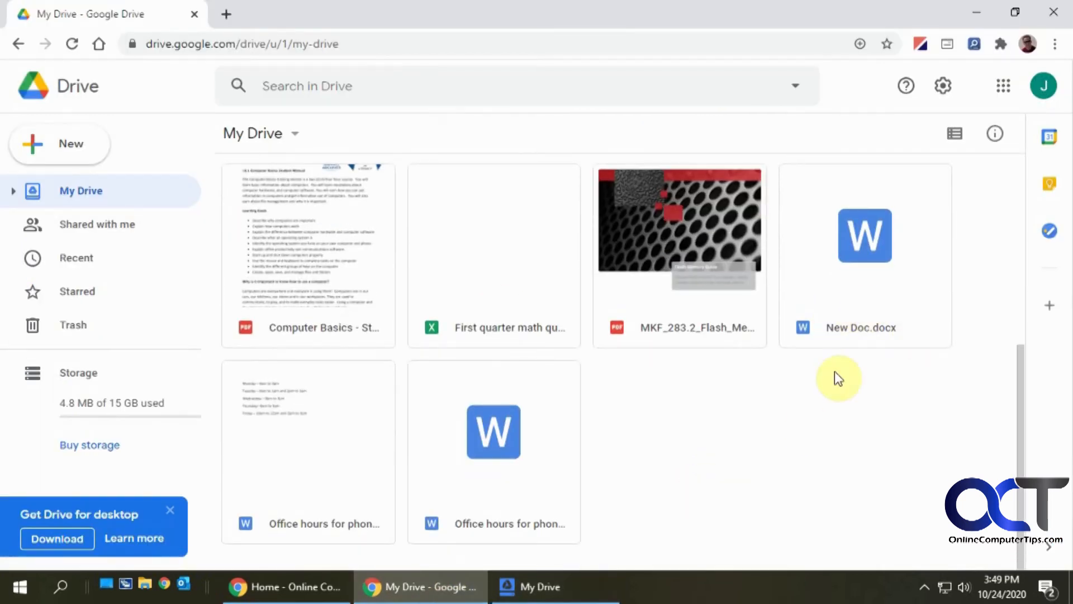
mouse_move(703, 436)
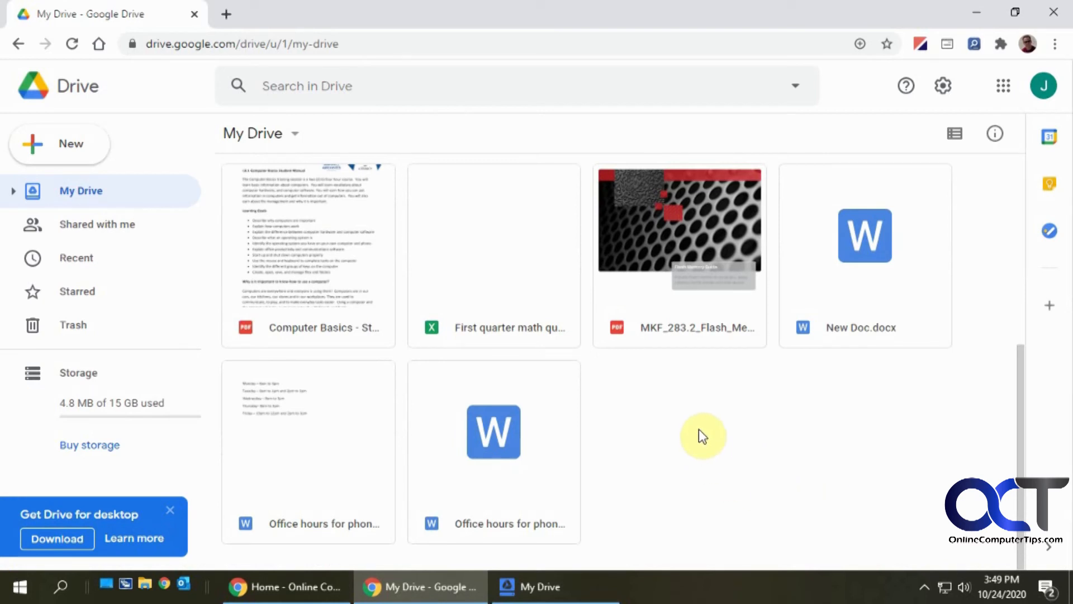
Create a folder named New Folder in web Drive's My Drive.
right_click(703, 436)
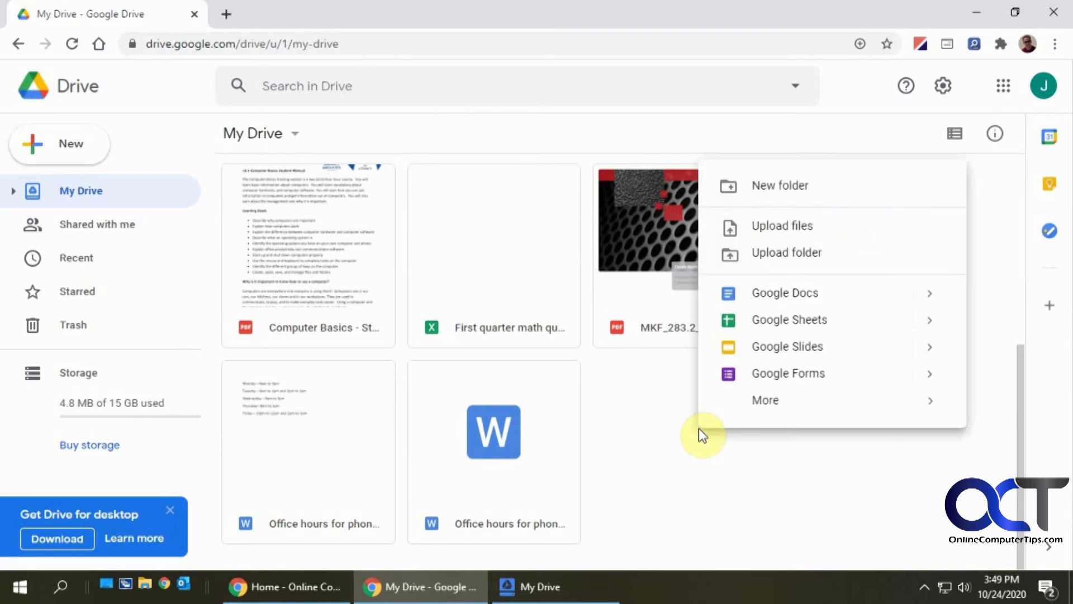
mouse_move(807, 199)
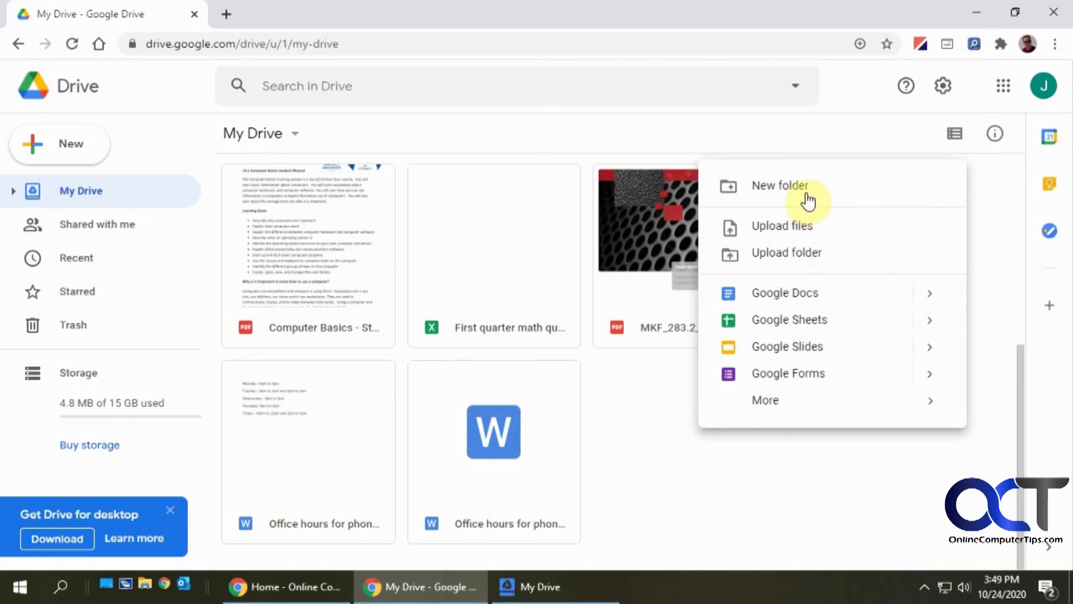
left_click(779, 184)
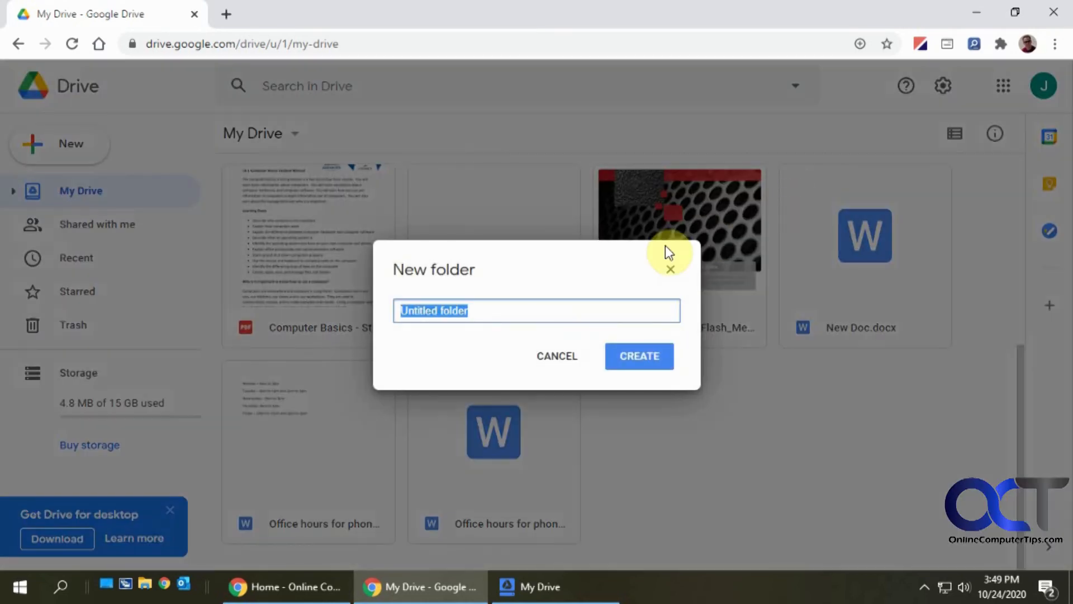
type("New F")
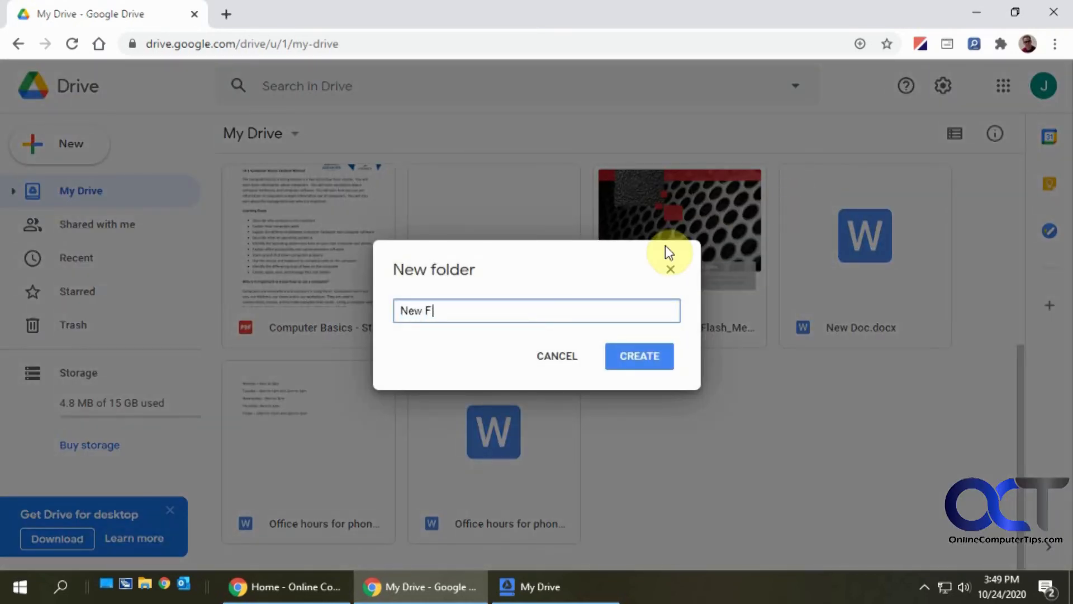
type("older")
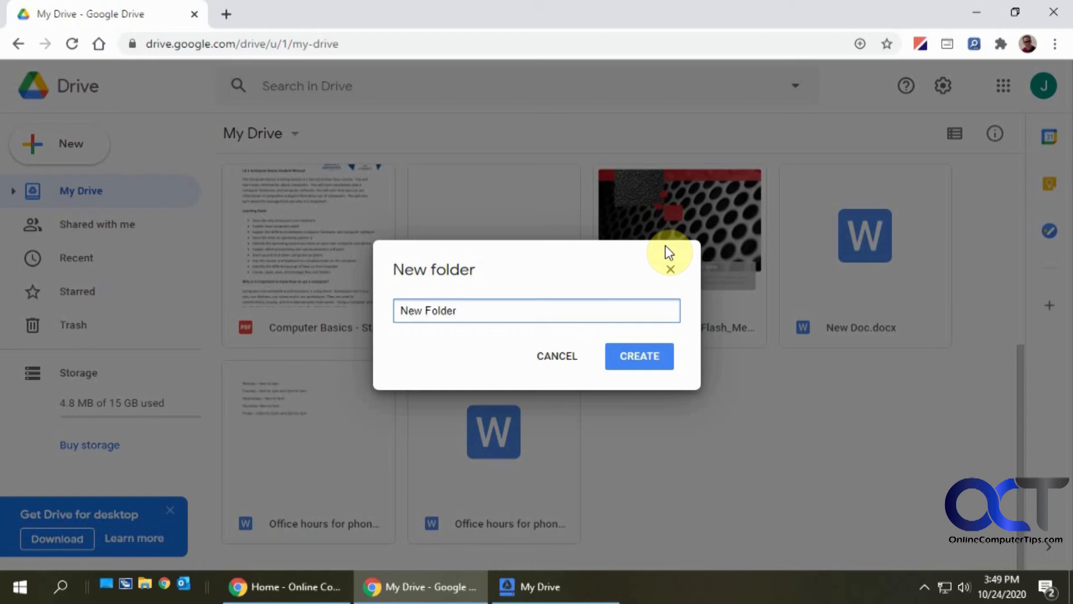
left_click(638, 356)
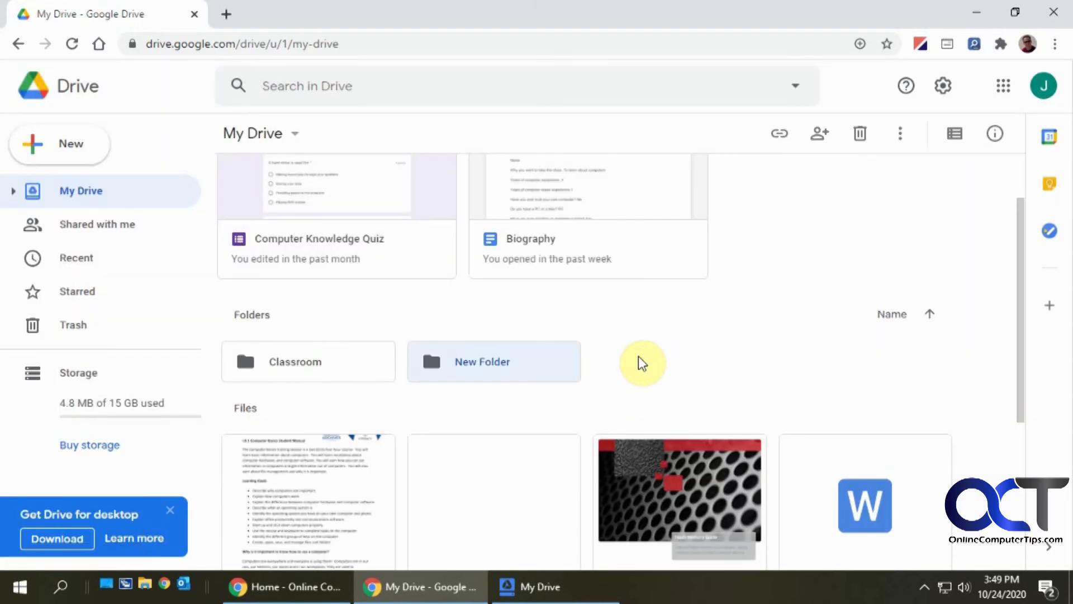
mouse_move(477, 363)
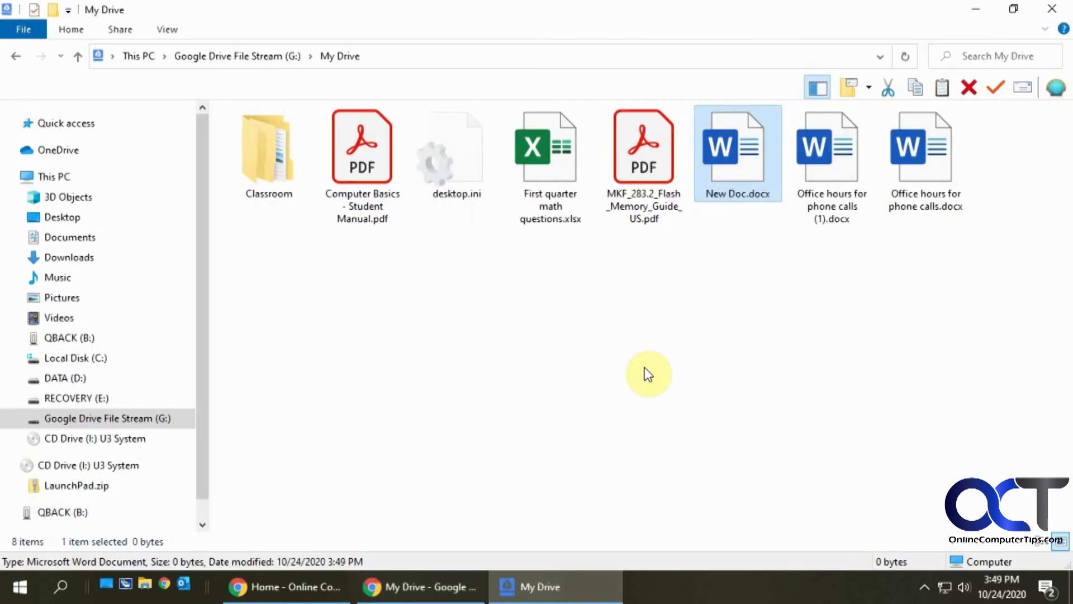
Reopen G: My Drive from the navigation pane so New Folder shows beside New Doc.docx.
left_click(609, 378)
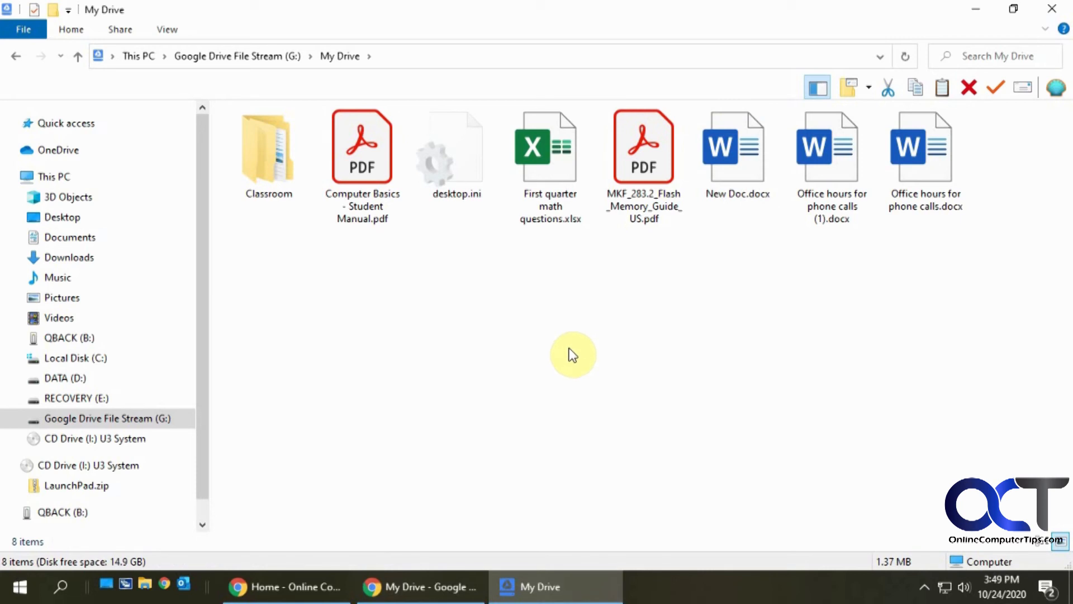
left_click(76, 398)
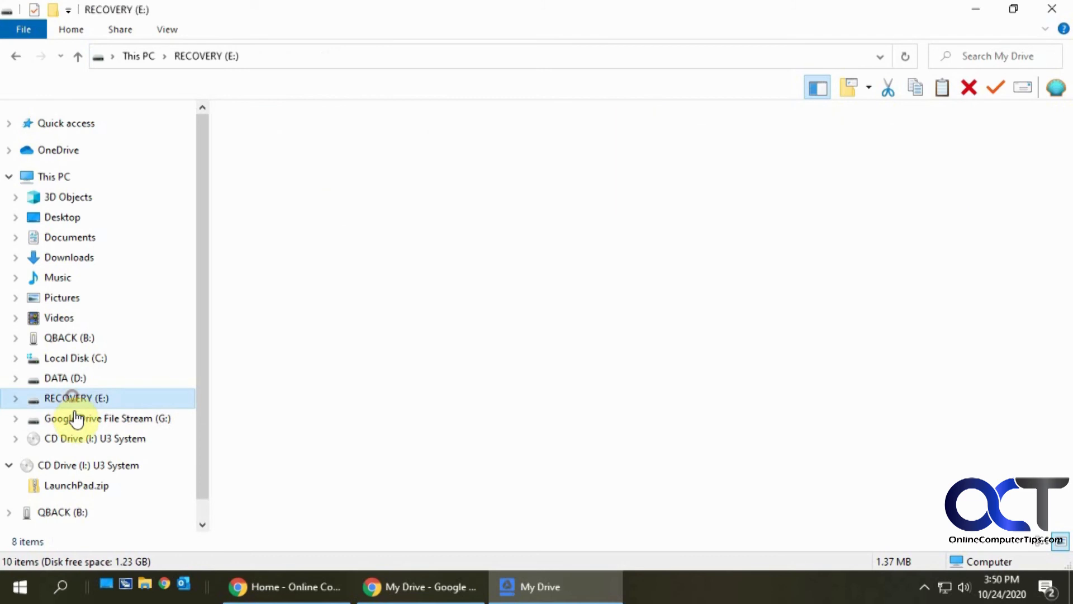
left_click(107, 418)
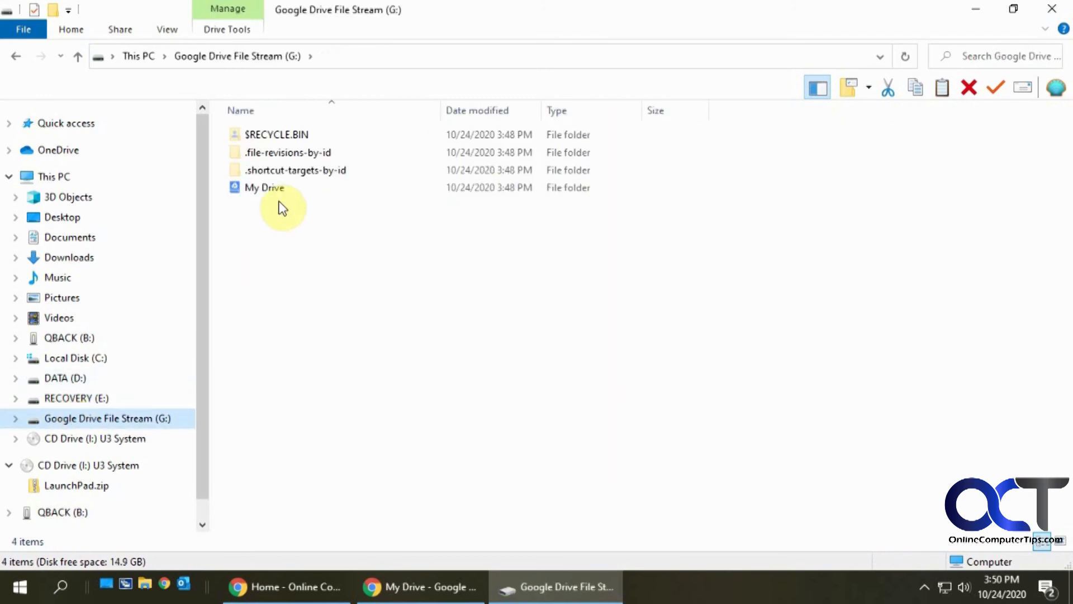
double_click(263, 187)
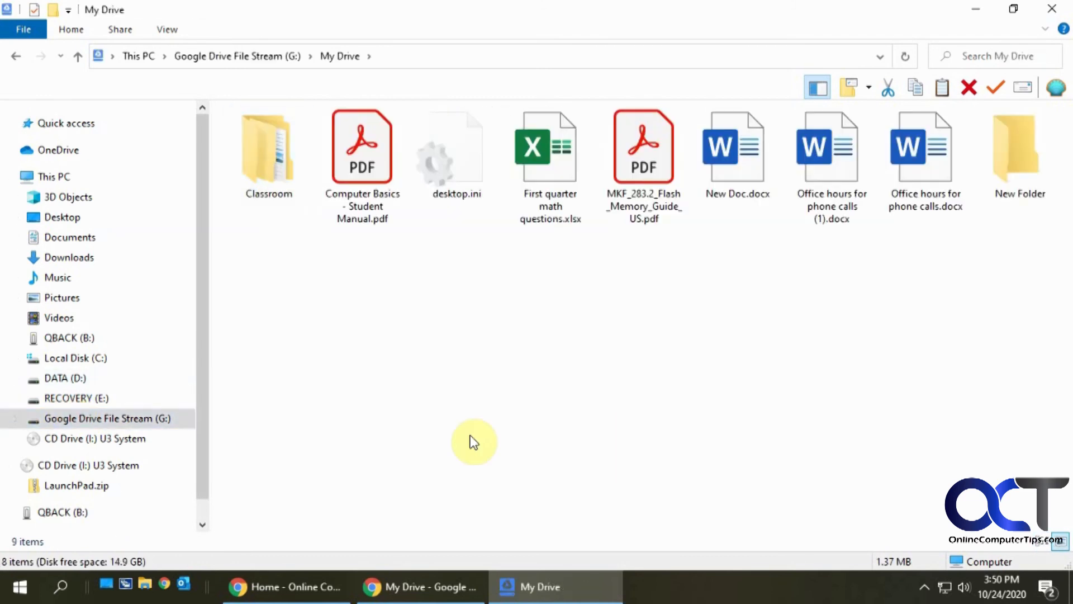
mouse_move(540, 362)
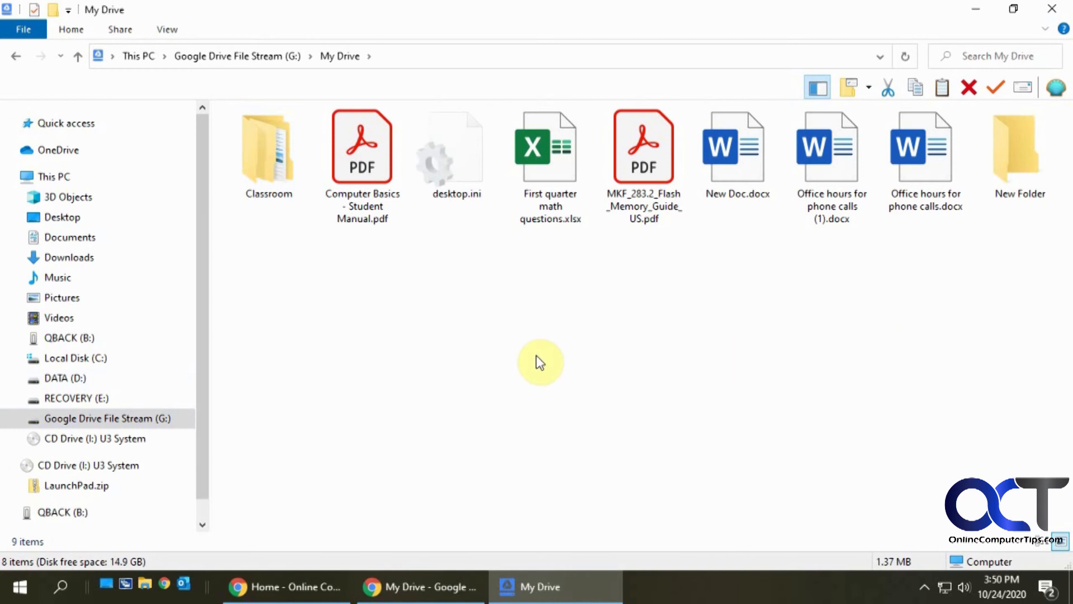
mouse_move(1017, 178)
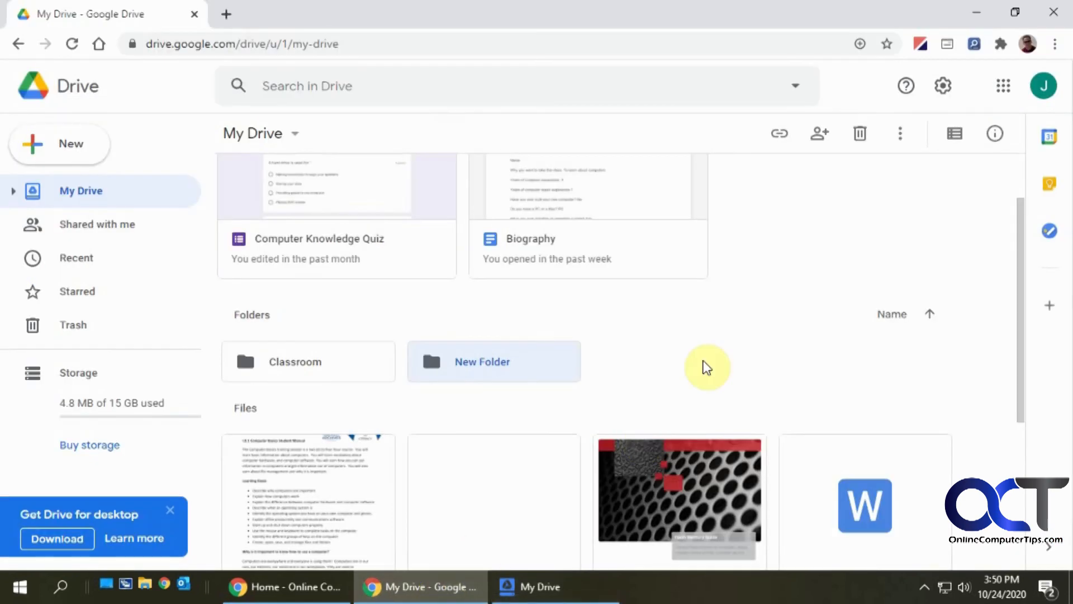
scroll("down", 3)
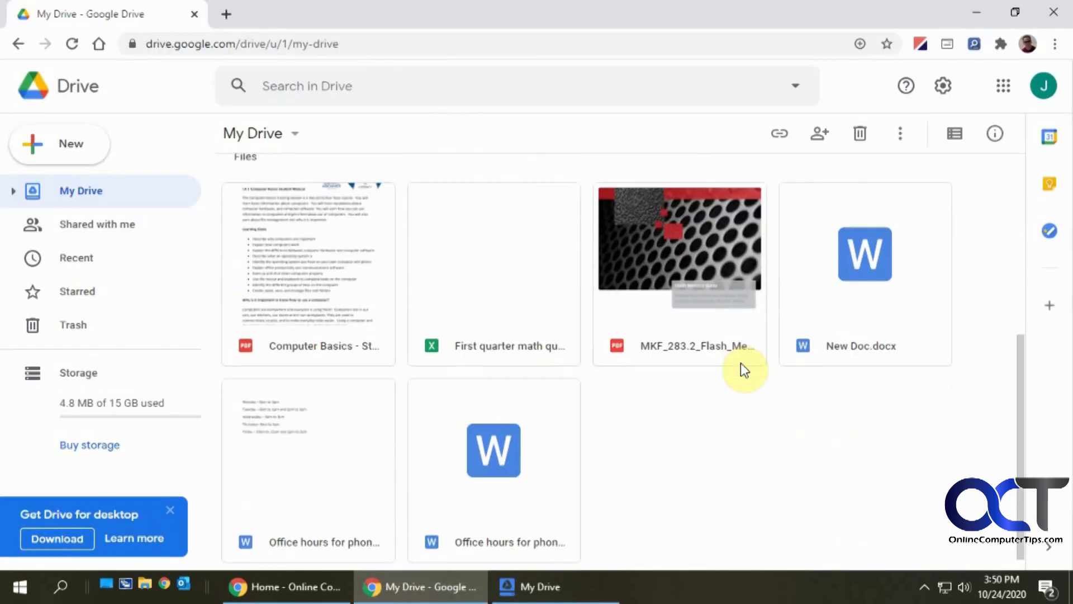
mouse_move(776, 446)
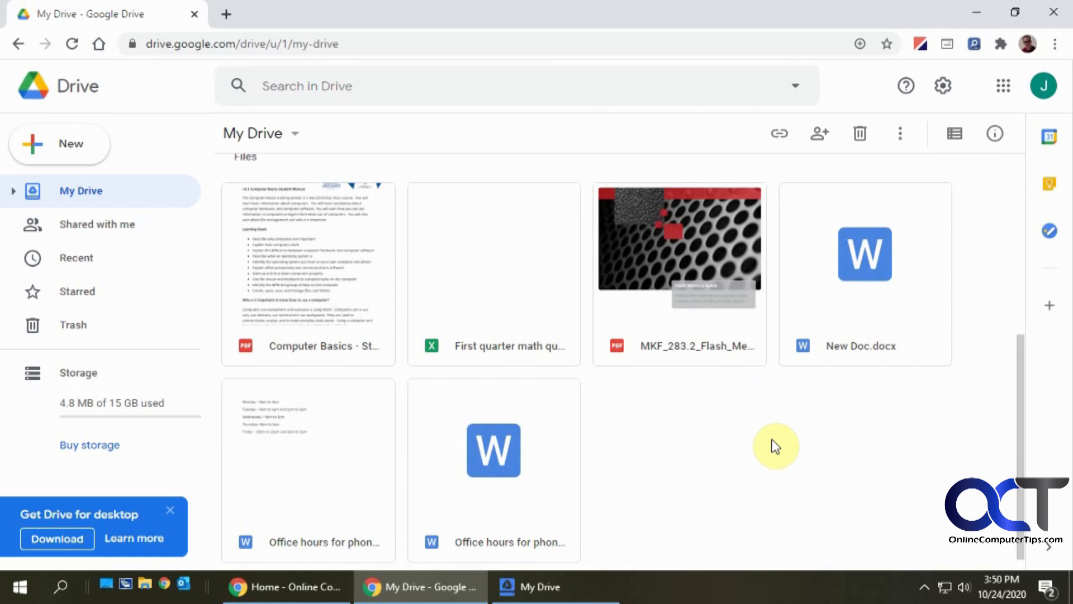
mouse_move(596, 587)
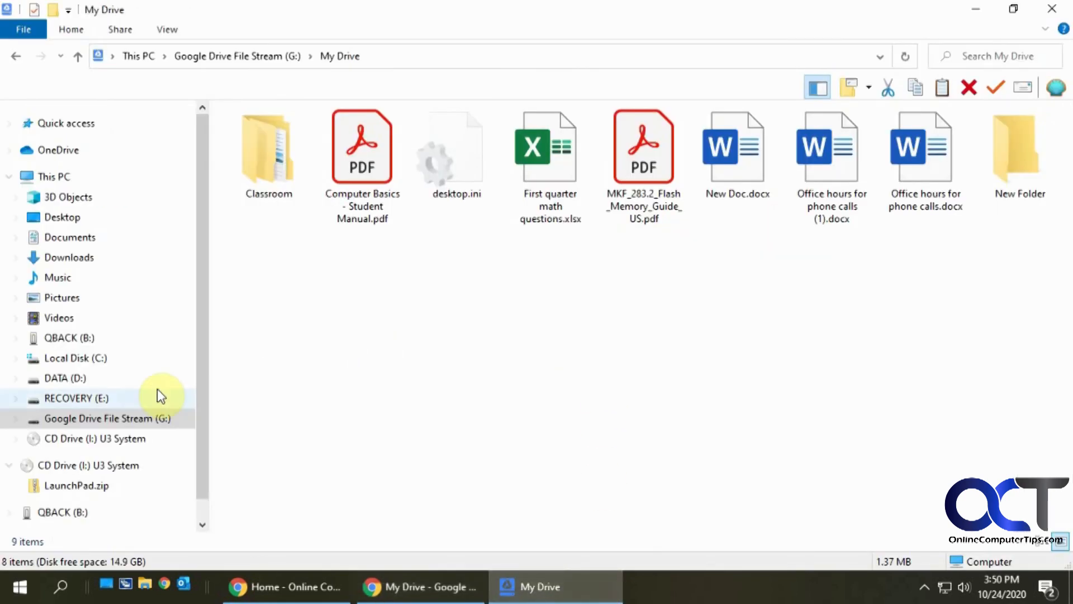
Browse to the Google Drive File Stream folder on Local Disk (C:) holding googledrivefilestream.exe.
left_click(75, 358)
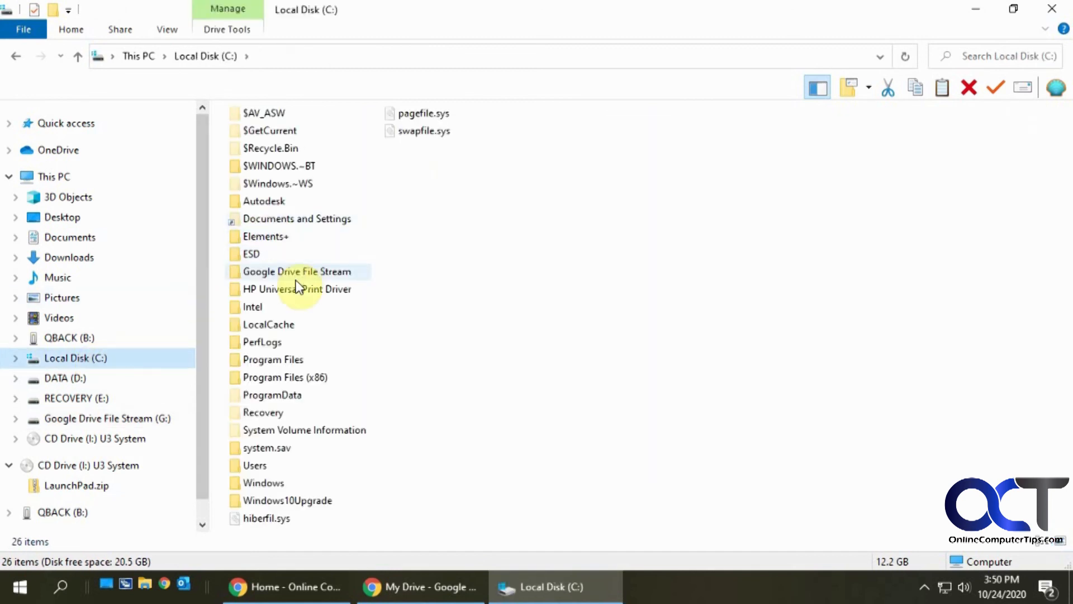
double_click(296, 270)
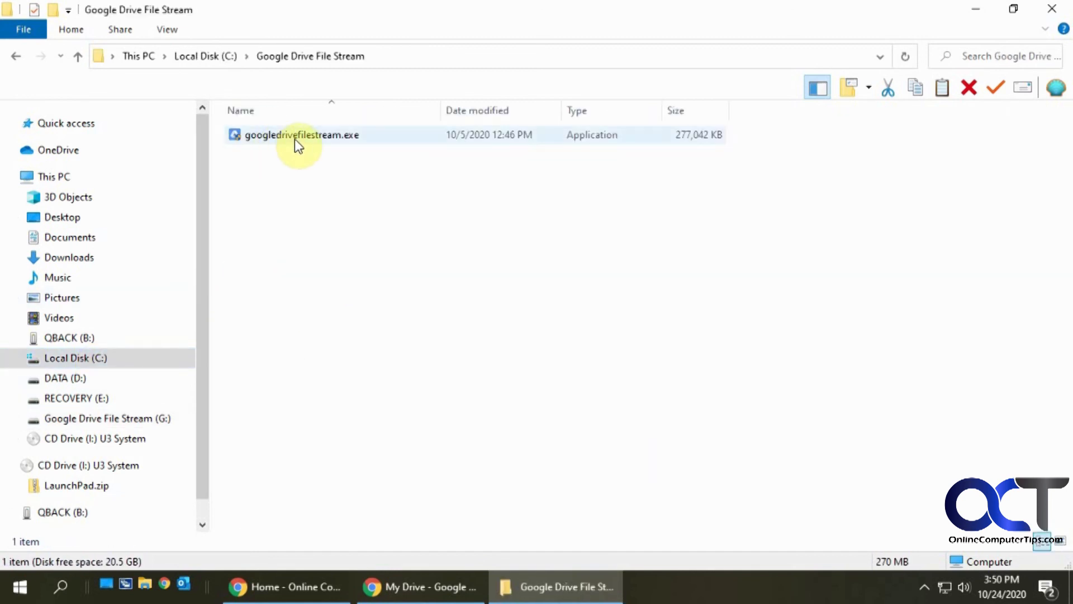